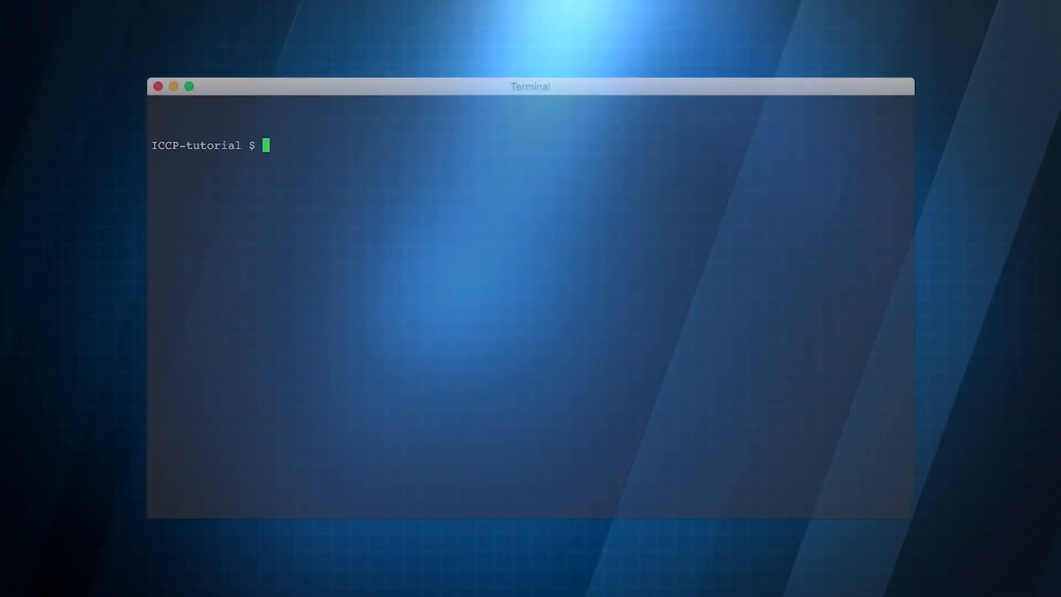
click(190, 89)
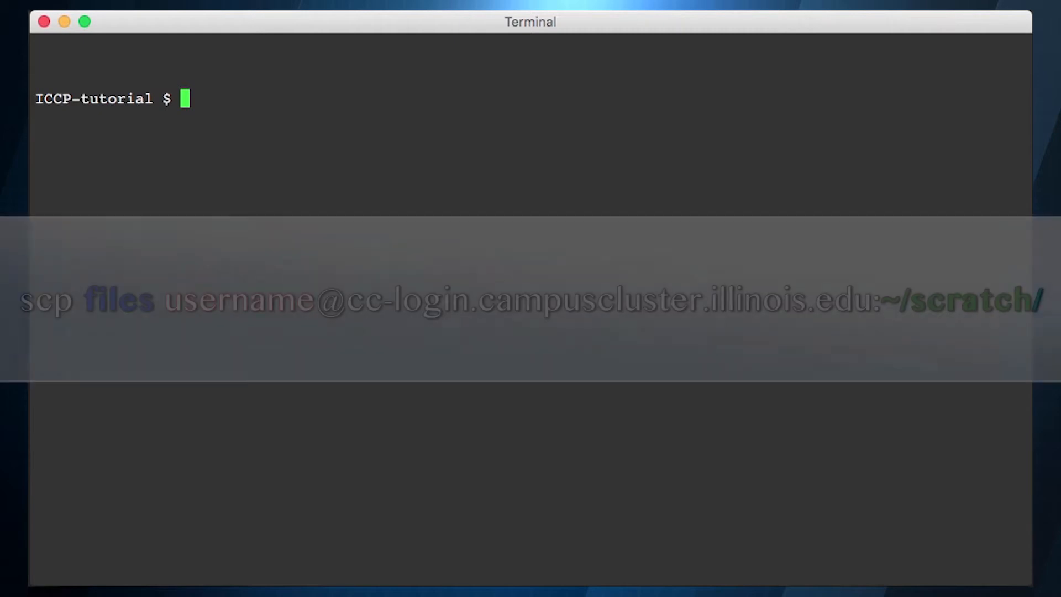
text(scp)
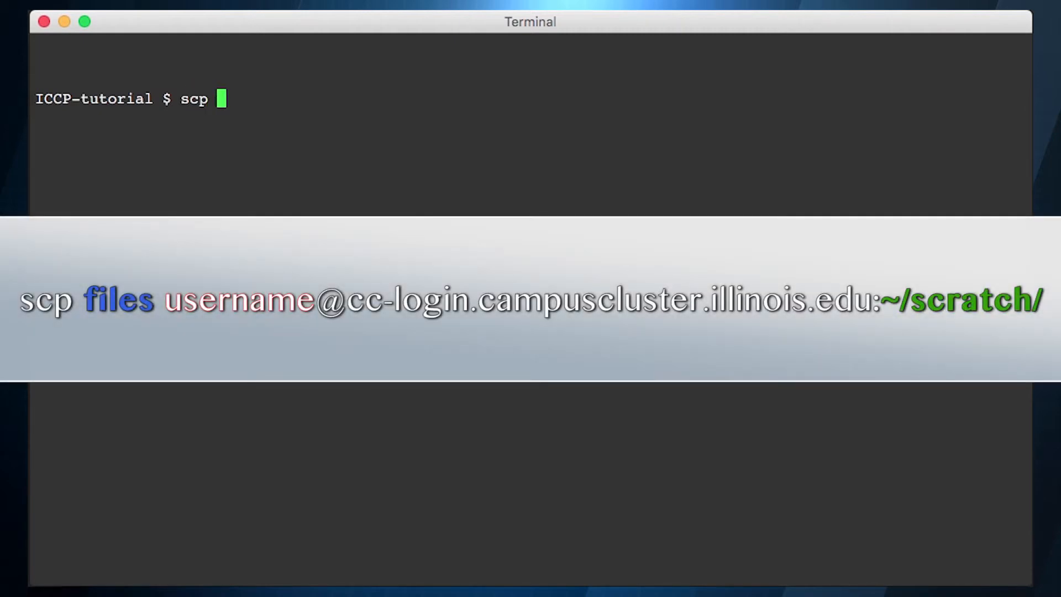
text(file1.txt fi)
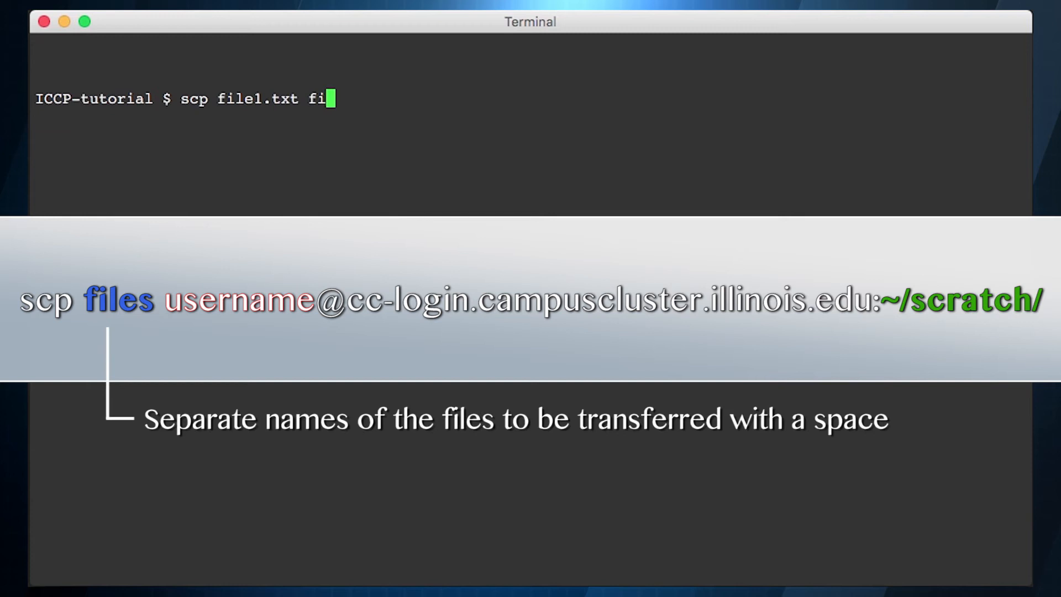
text(le2.zip)
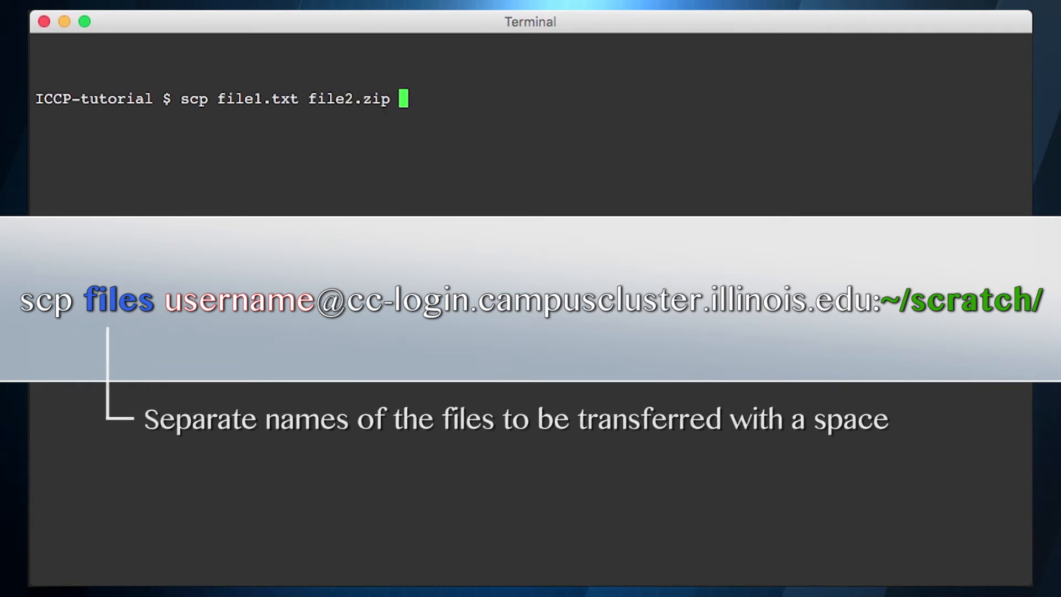
text(ccp-csetraining)
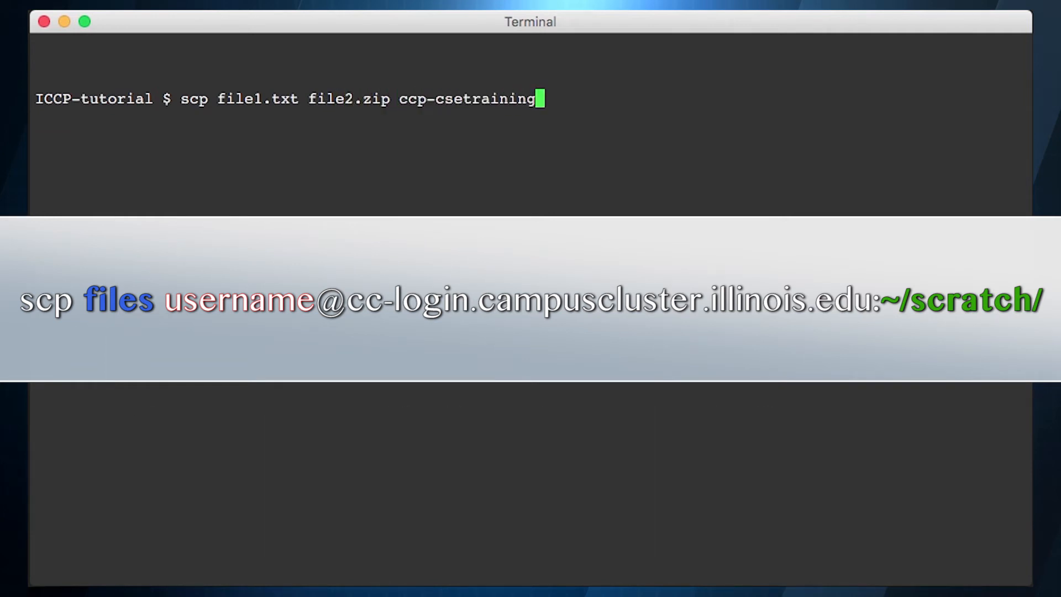
text(01@)
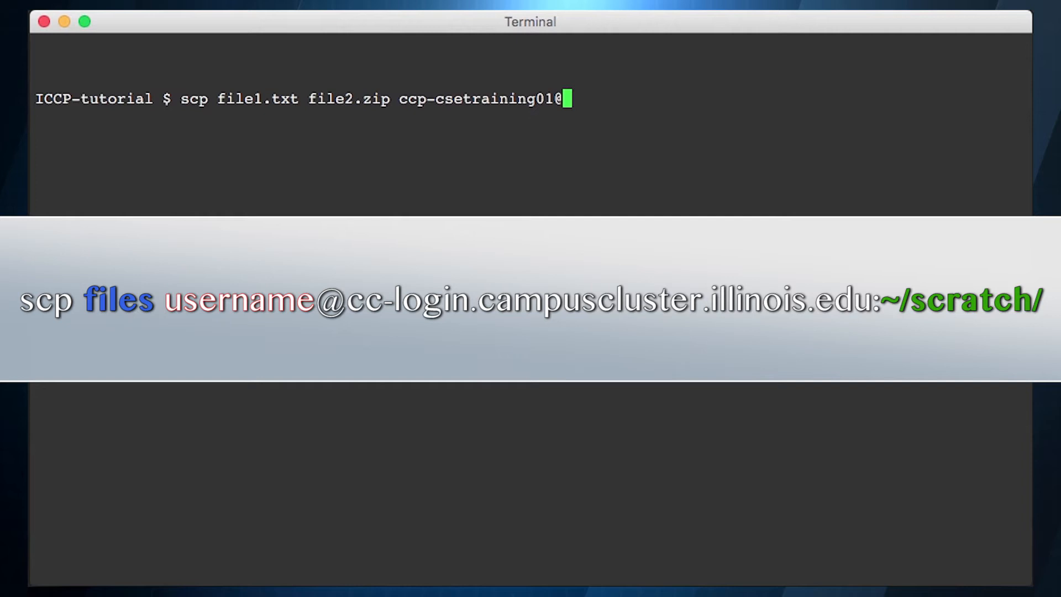
text(cc-login.)
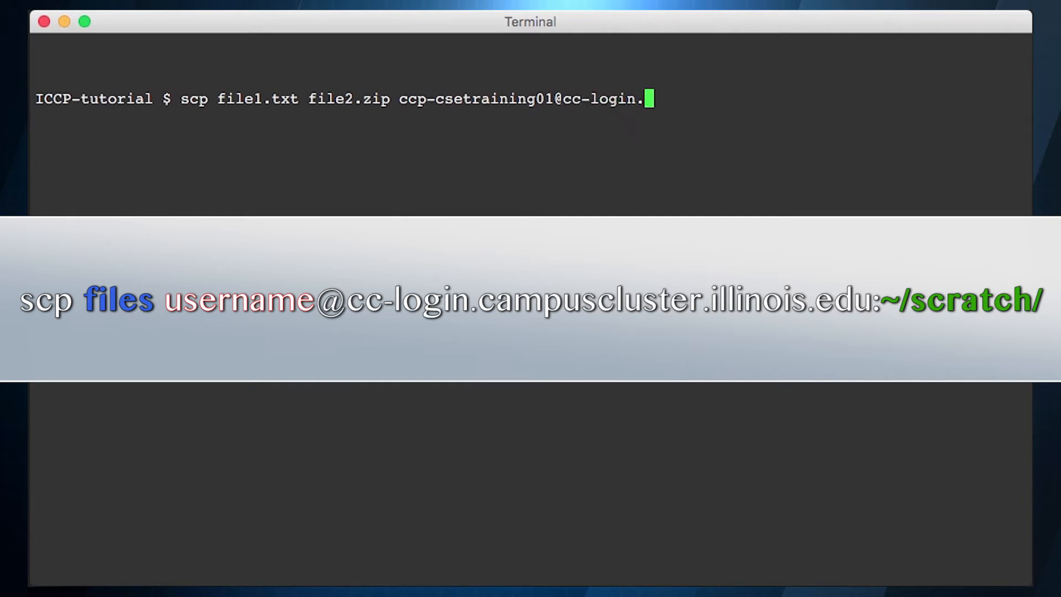
text(campuscluster)
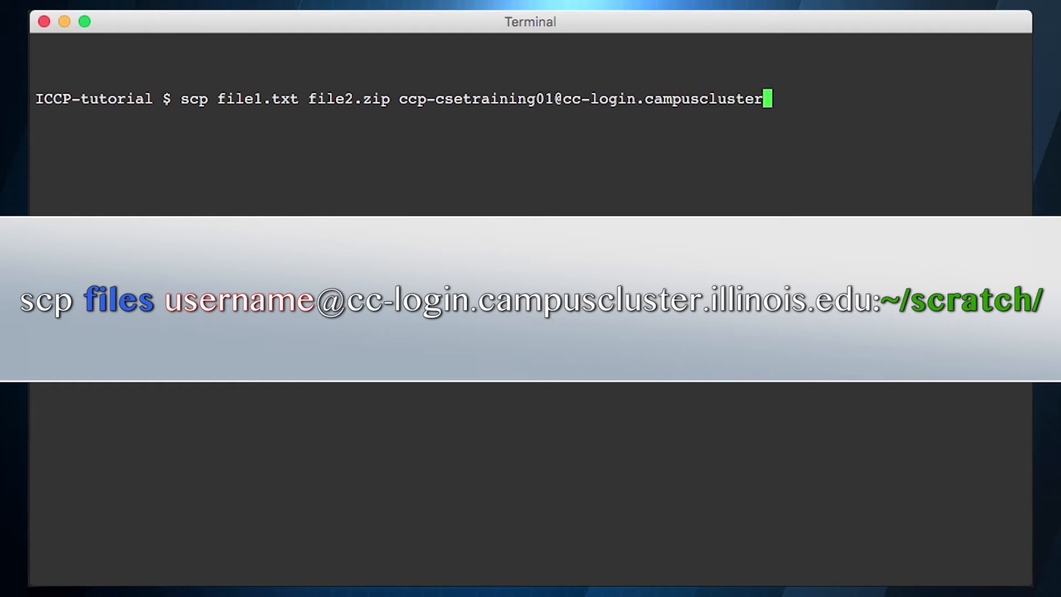
text(.illinois)
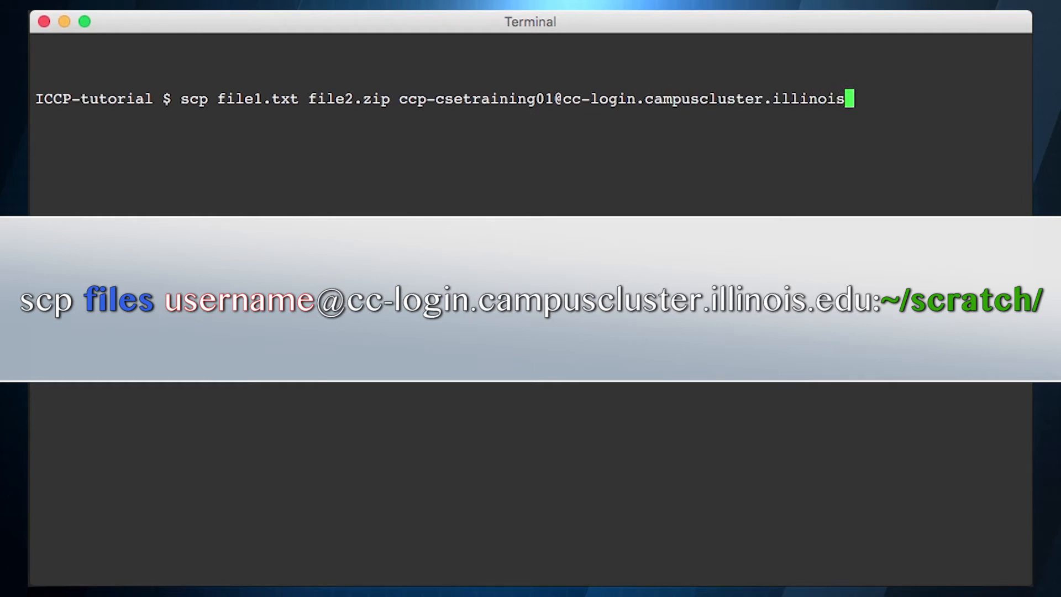
text(.edu)
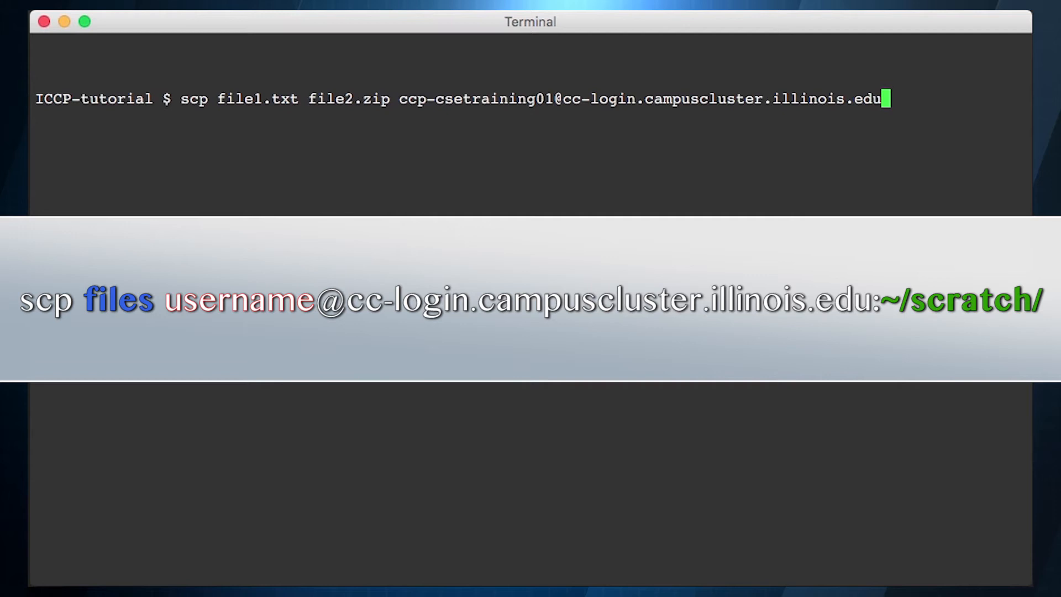
text(:)
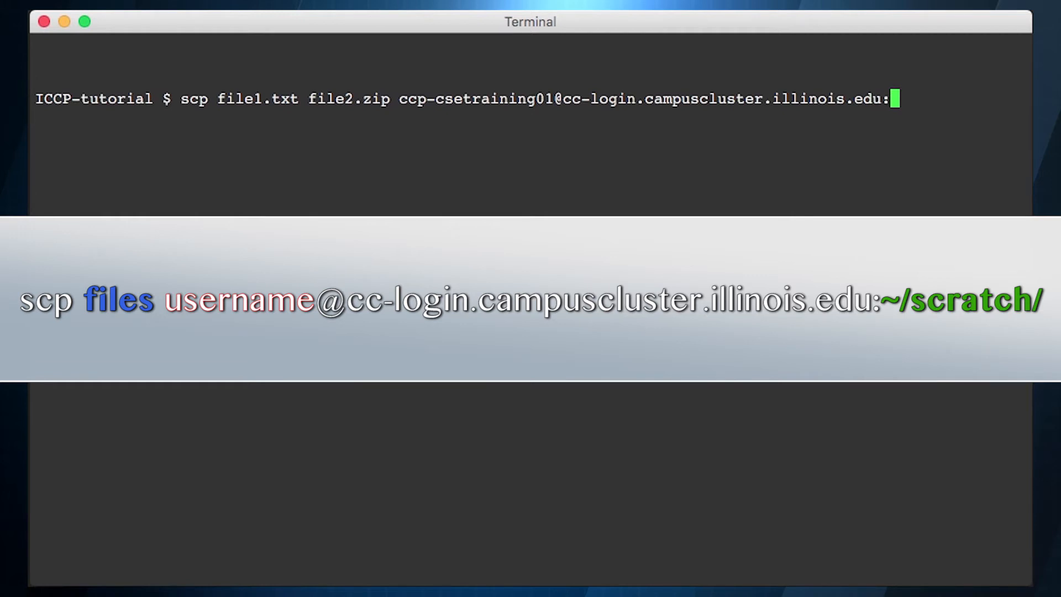
text(~/scratch/)
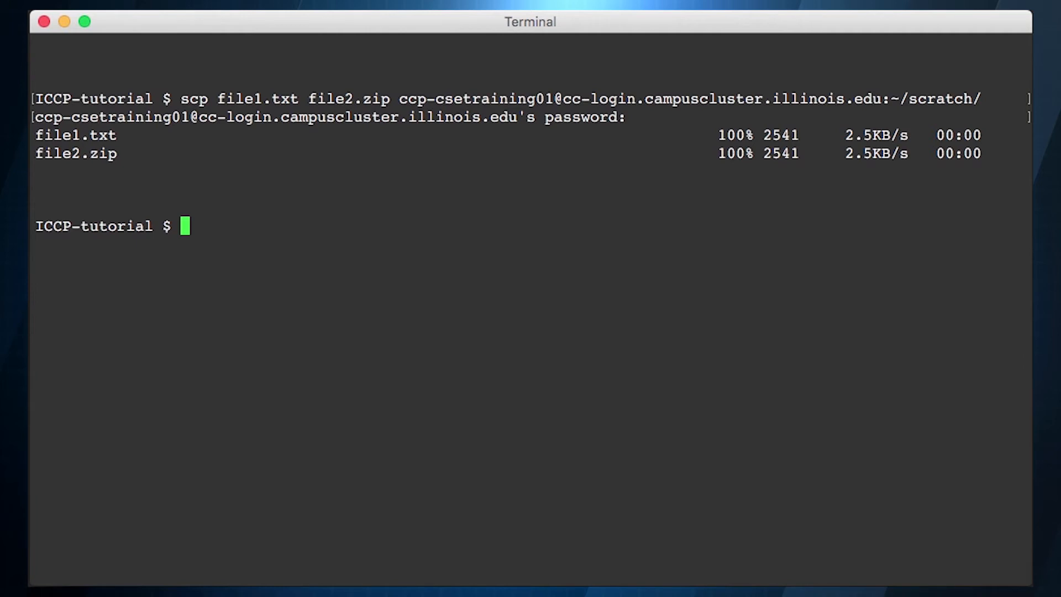
text(scp ccp-csetraining01@cc-logi)
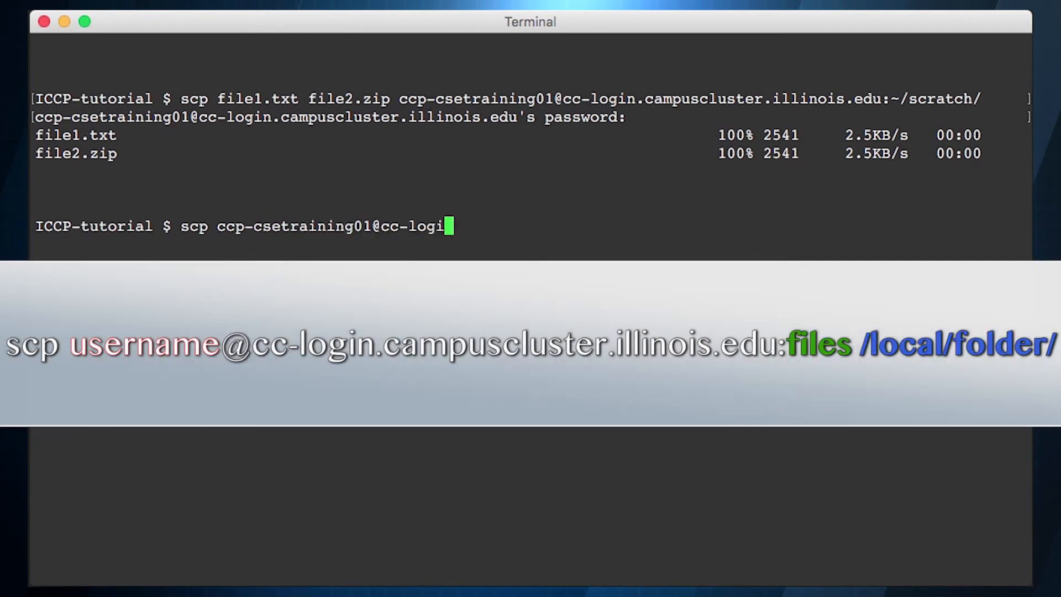
text(n.campuscluster.illinois.edu:~/scratch/file*)
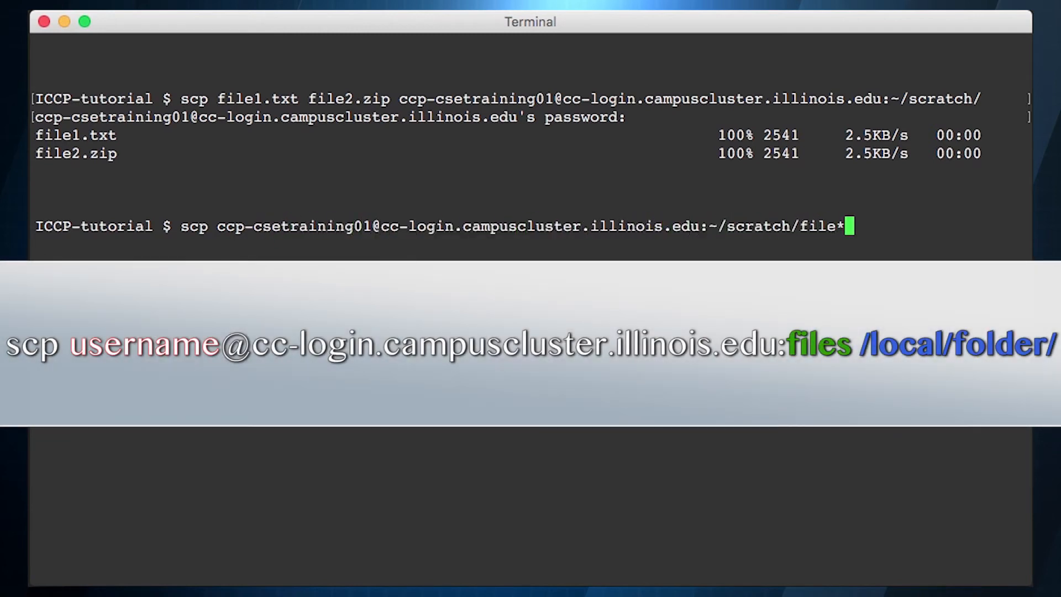
text(.*)
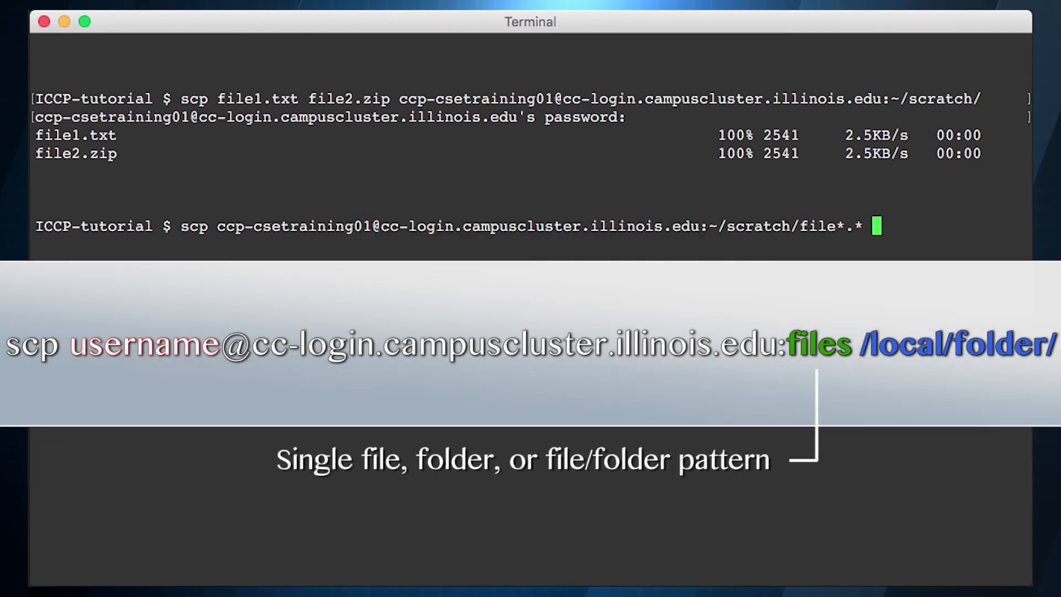
text(~/local/)
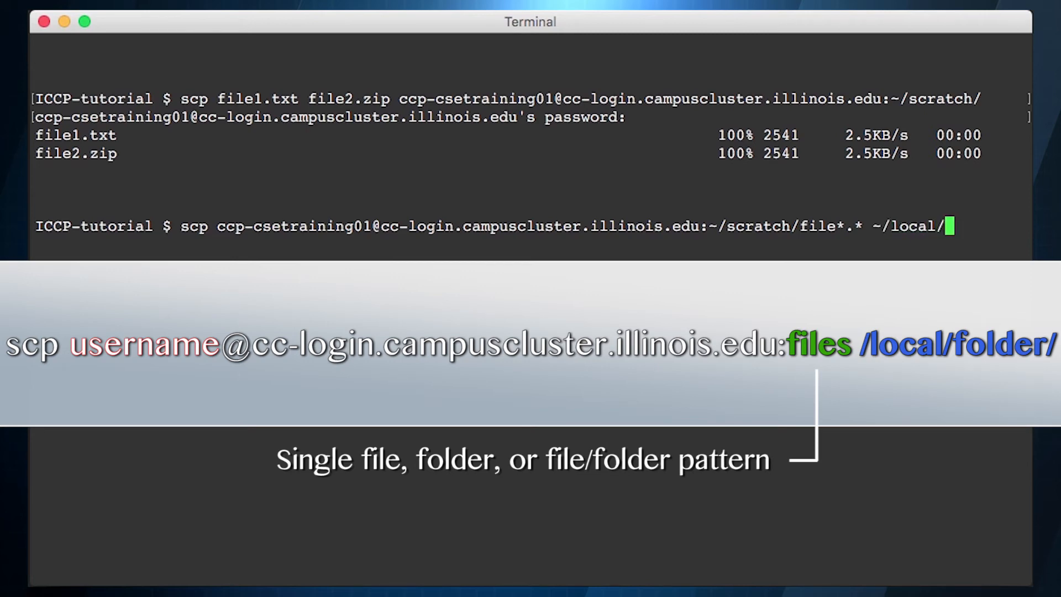